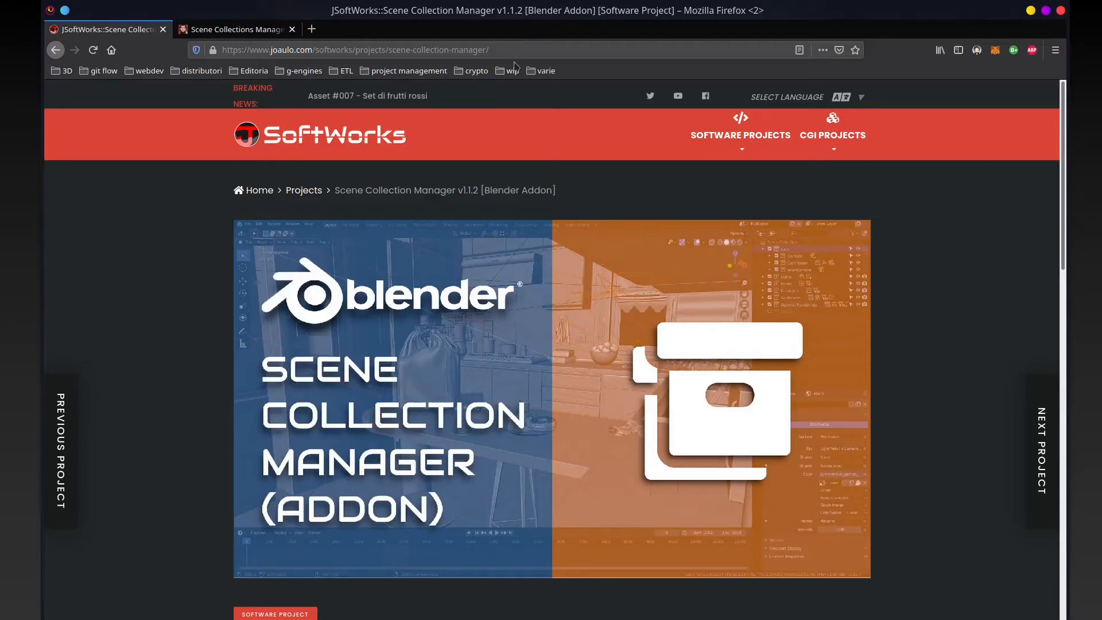
Scroll through the Scene Collection Manager addon page before switching to the Blender kitchen scene
{"action": "scroll", "scroll_direction": "down", "scroll_amount": 3}
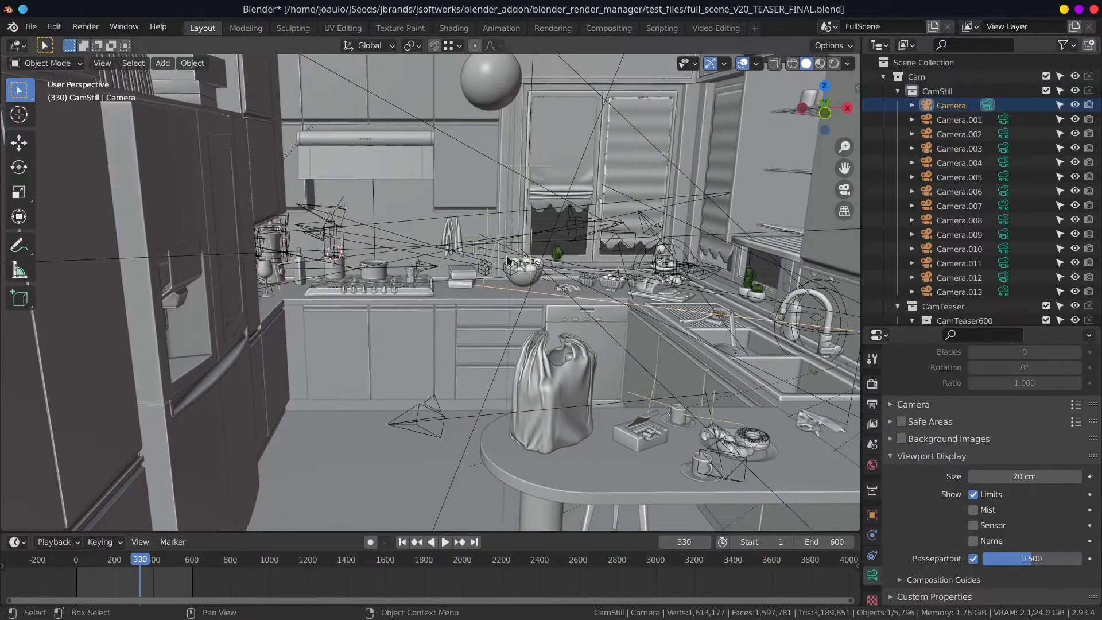
Look through Camera.003 then Camera.005 and show the Scene Properties with the Scene Collections Manager
{"action": "left_click", "coordinate": [1006, 148]}
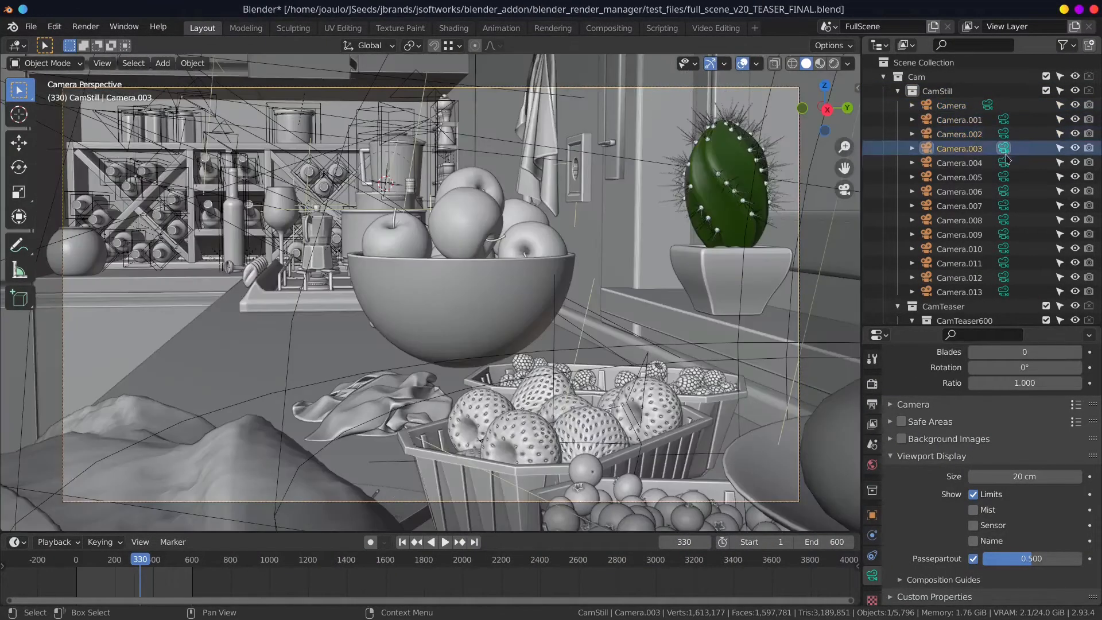
{"action": "left_click", "coordinate": [959, 177]}
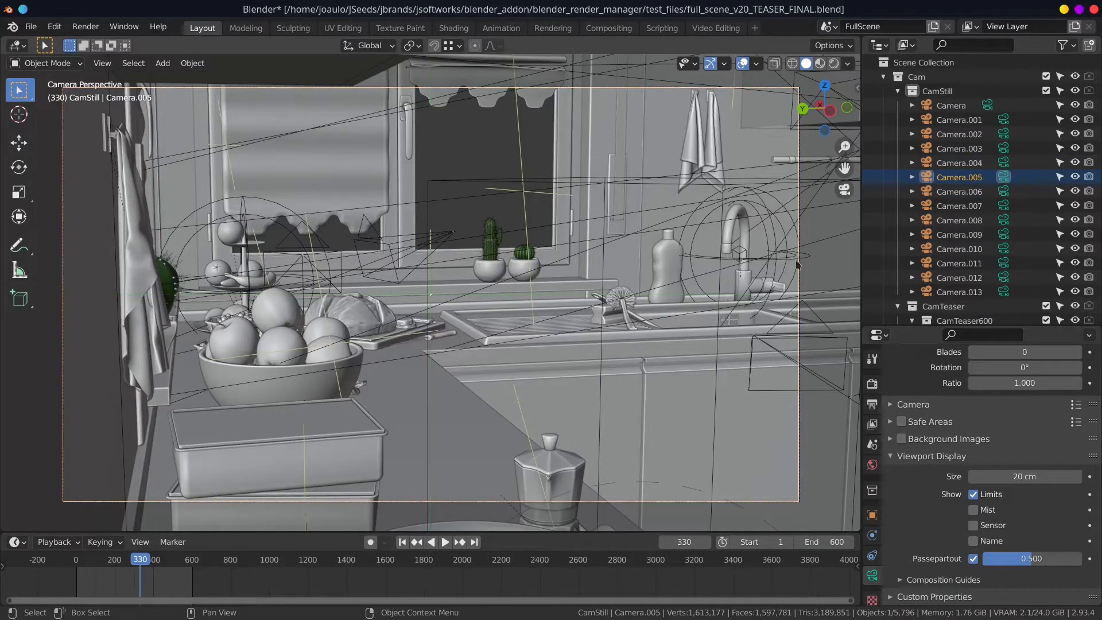
{"action": "scroll", "scroll_direction": "down", "scroll_amount": 3}
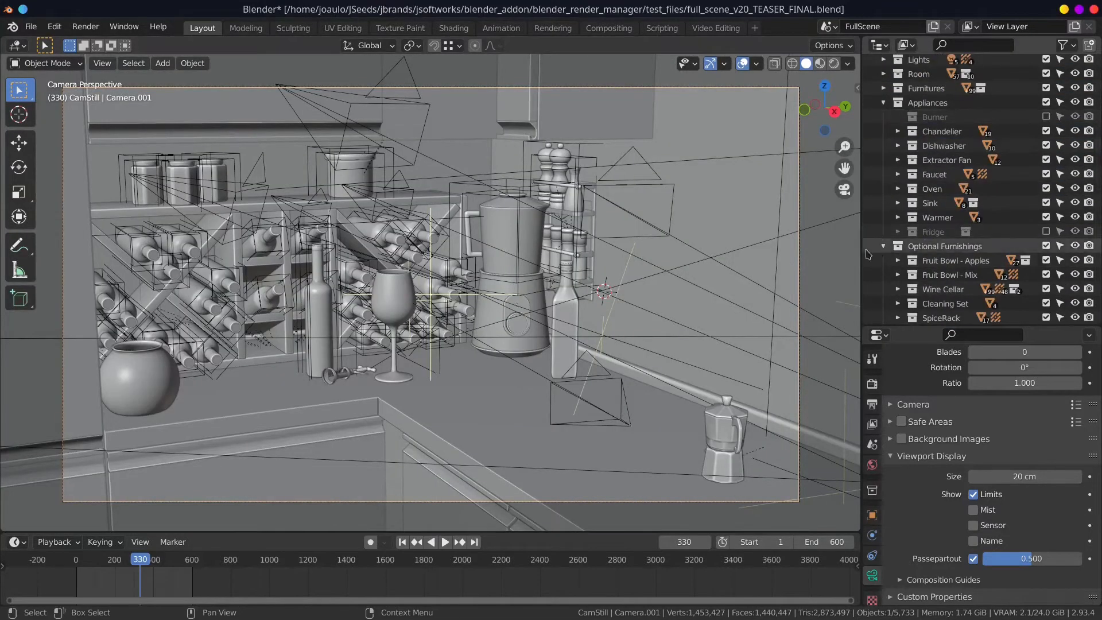
{"action": "mouse_move", "coordinate": [890, 216]}
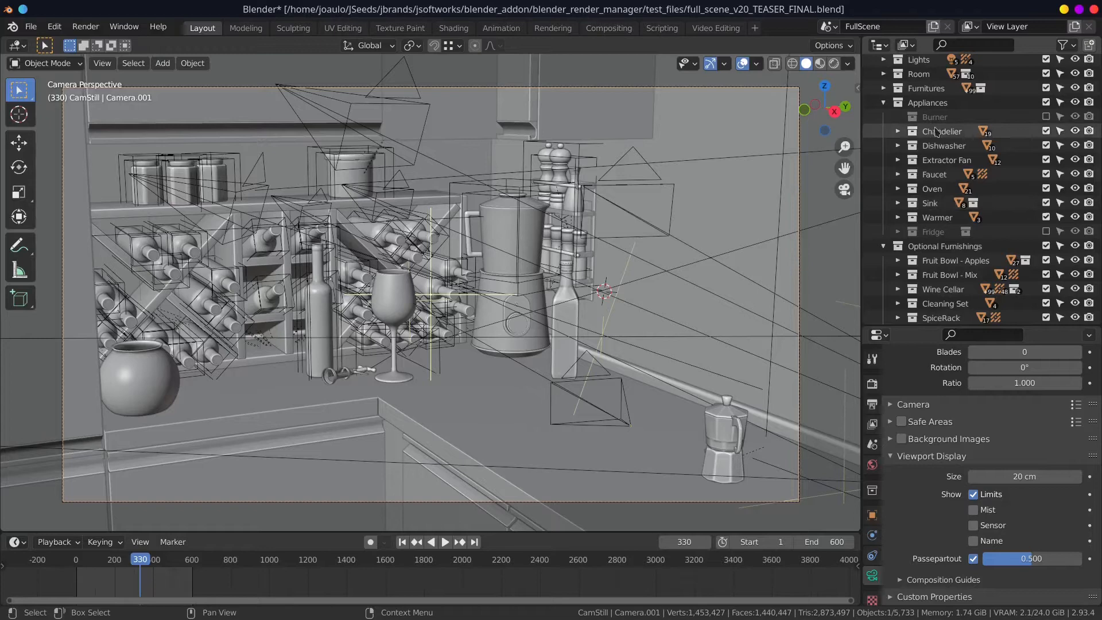
{"action": "left_click", "coordinate": [958, 177]}
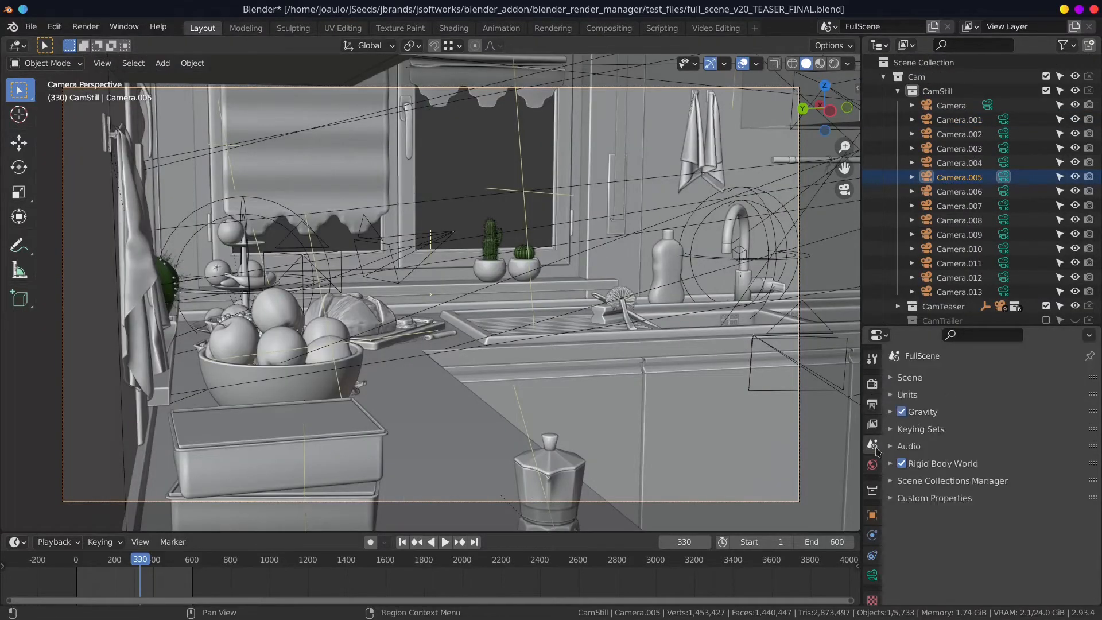
Set the Save Collections path to cam005.scm in the scm_files folder
{"action": "left_click", "coordinate": [891, 480]}
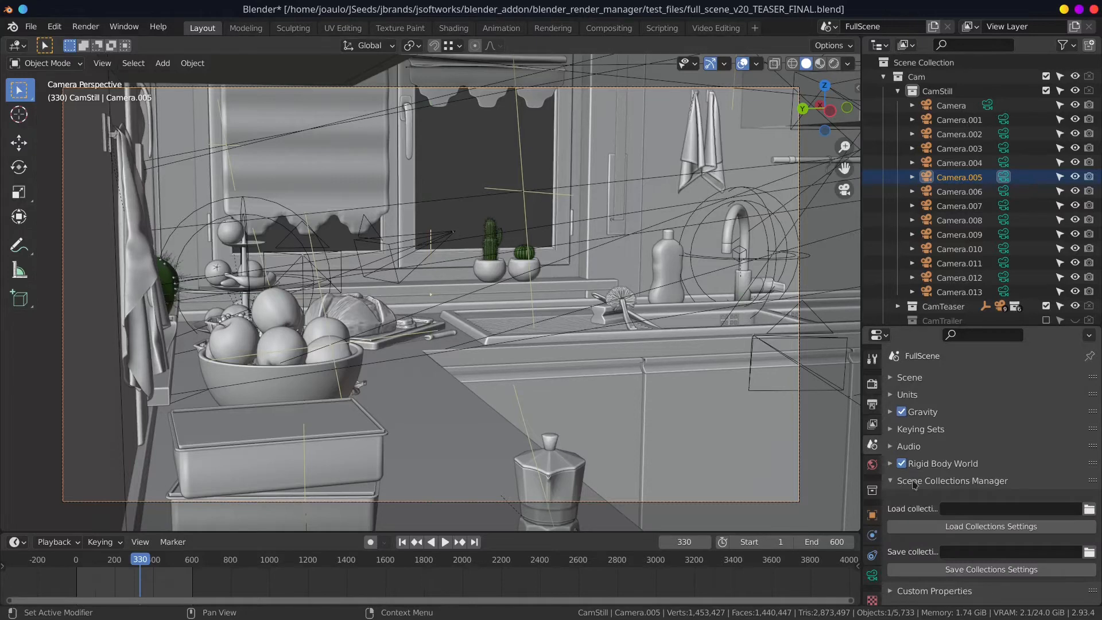
{"action": "mouse_move", "coordinate": [1026, 560]}
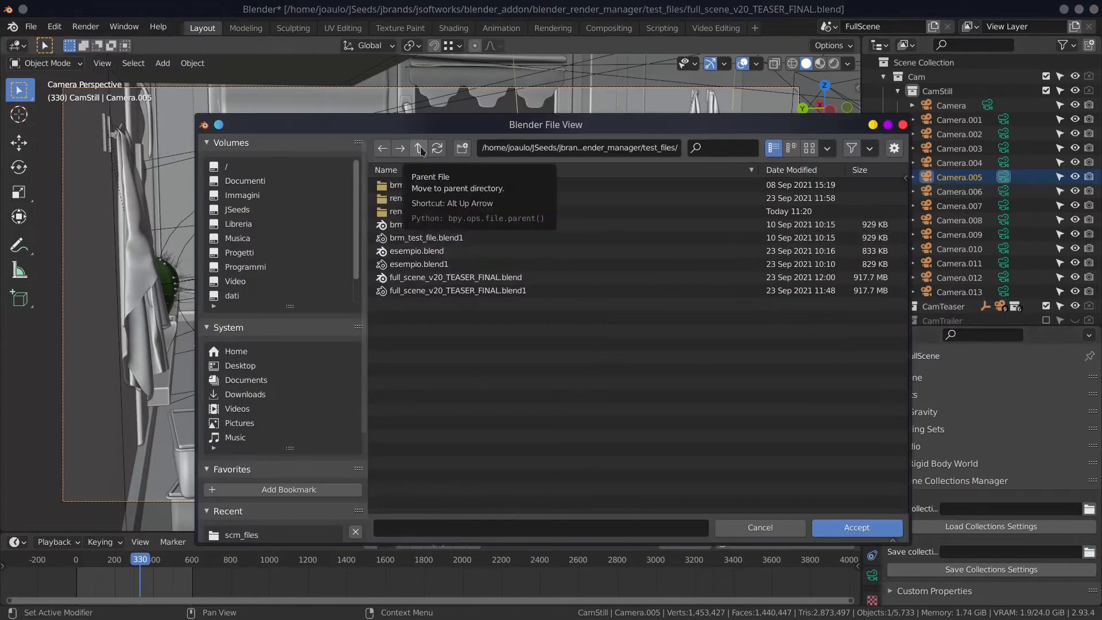
{"action": "left_click", "coordinate": [241, 534]}
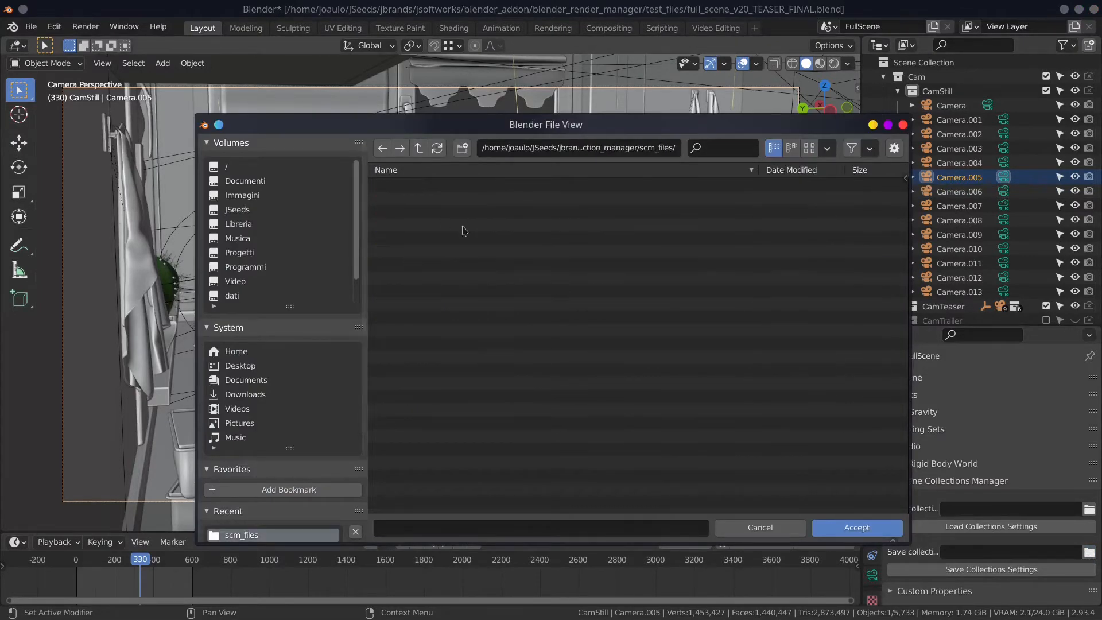
{"action": "type", "text": "cam0"}
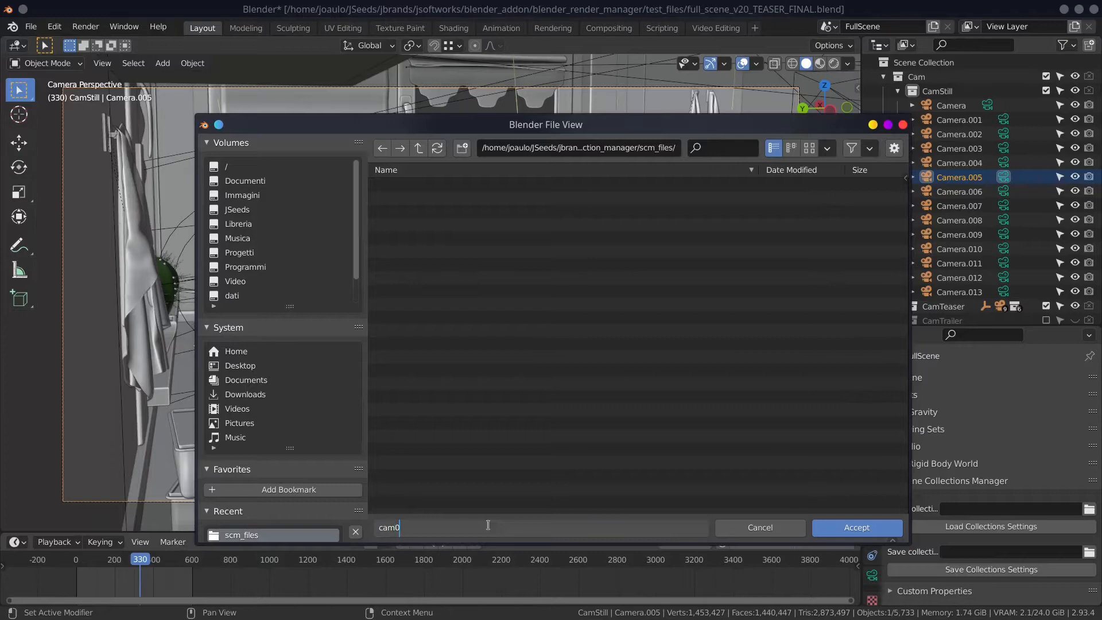
{"action": "left_click", "coordinate": [856, 527]}
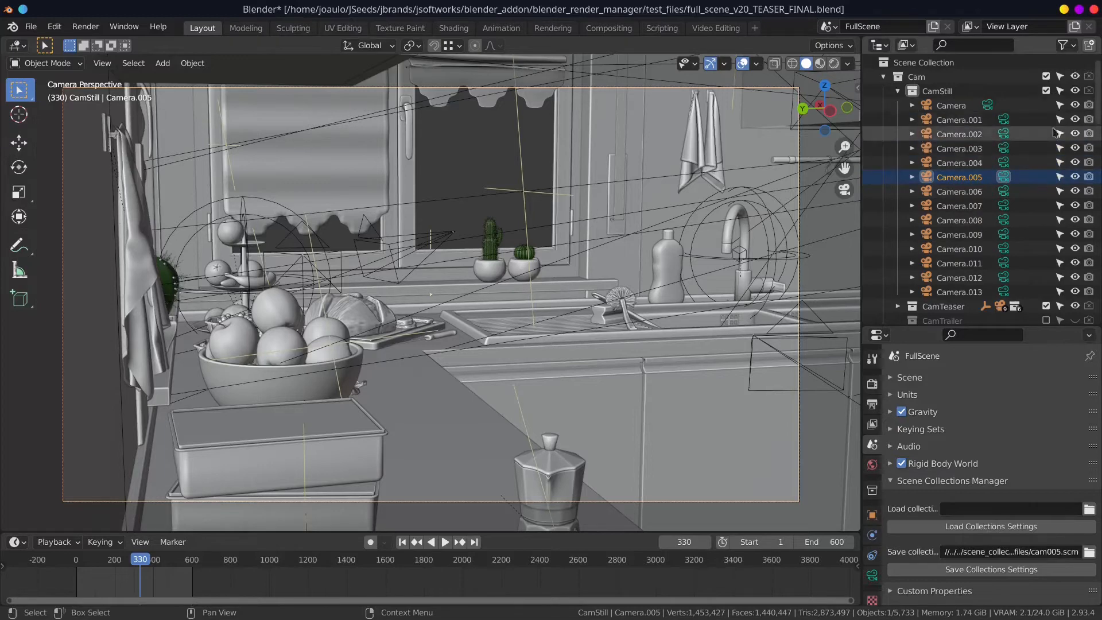
Save the visibility state to cam005.scm, then browse for a collections settings file for cam001
{"action": "left_click", "coordinate": [957, 120]}
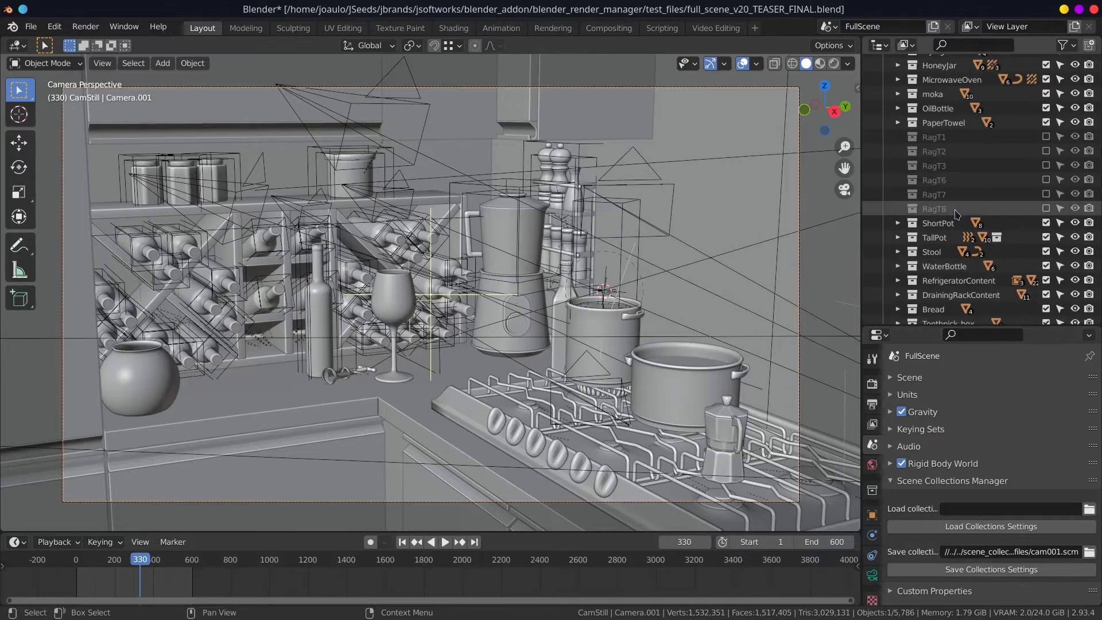
{"action": "scroll", "scroll_direction": "up", "scroll_amount": 3}
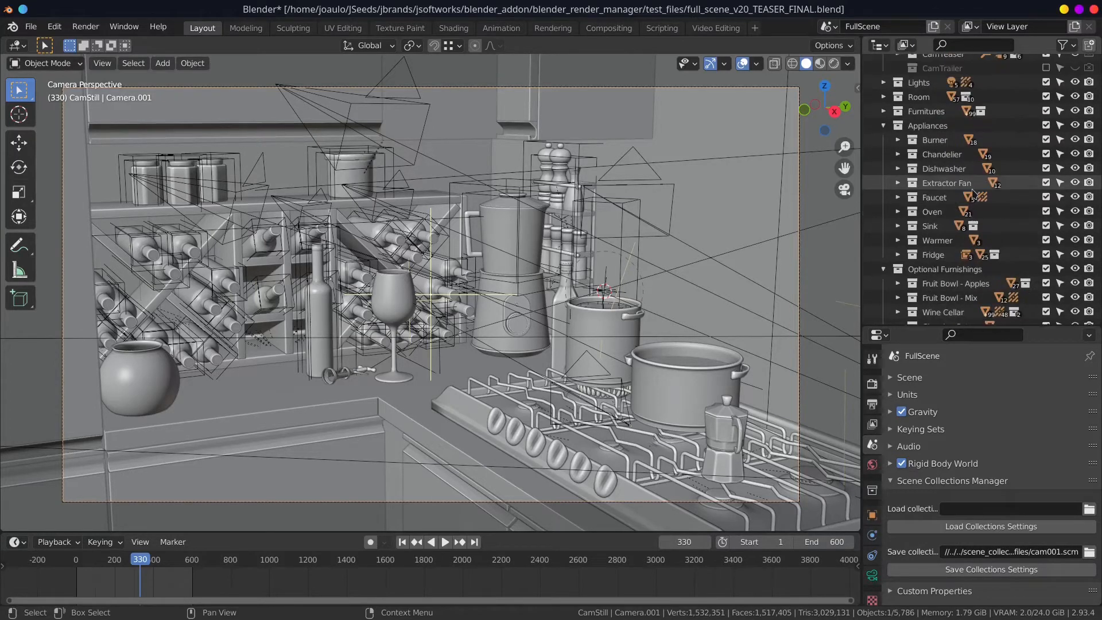
{"action": "scroll", "scroll_direction": "down", "scroll_amount": 3}
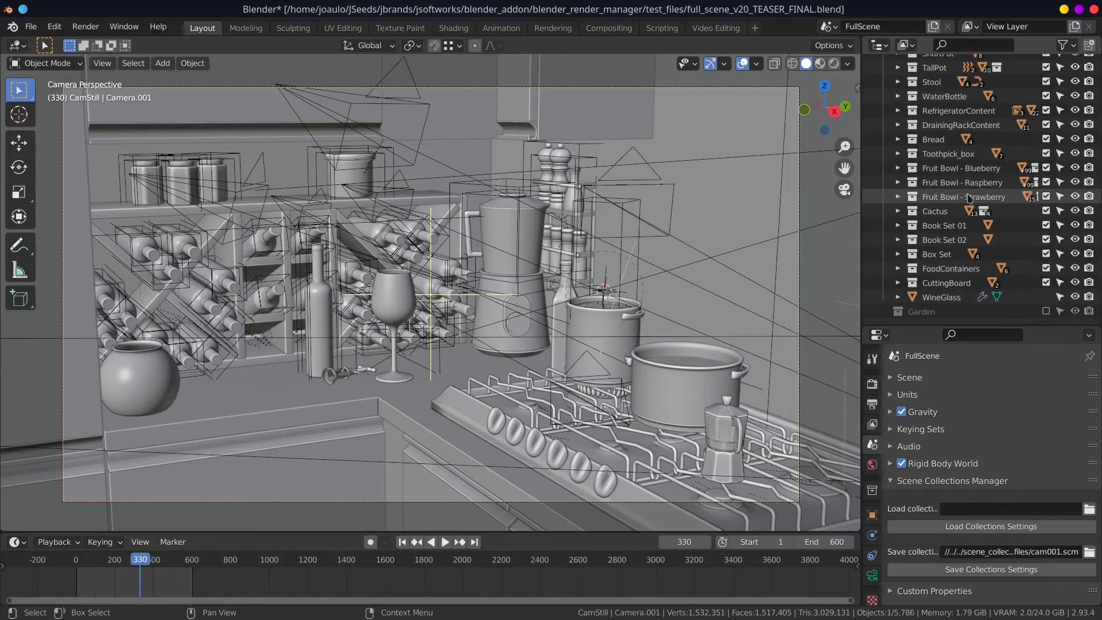
{"action": "left_click", "coordinate": [1089, 509]}
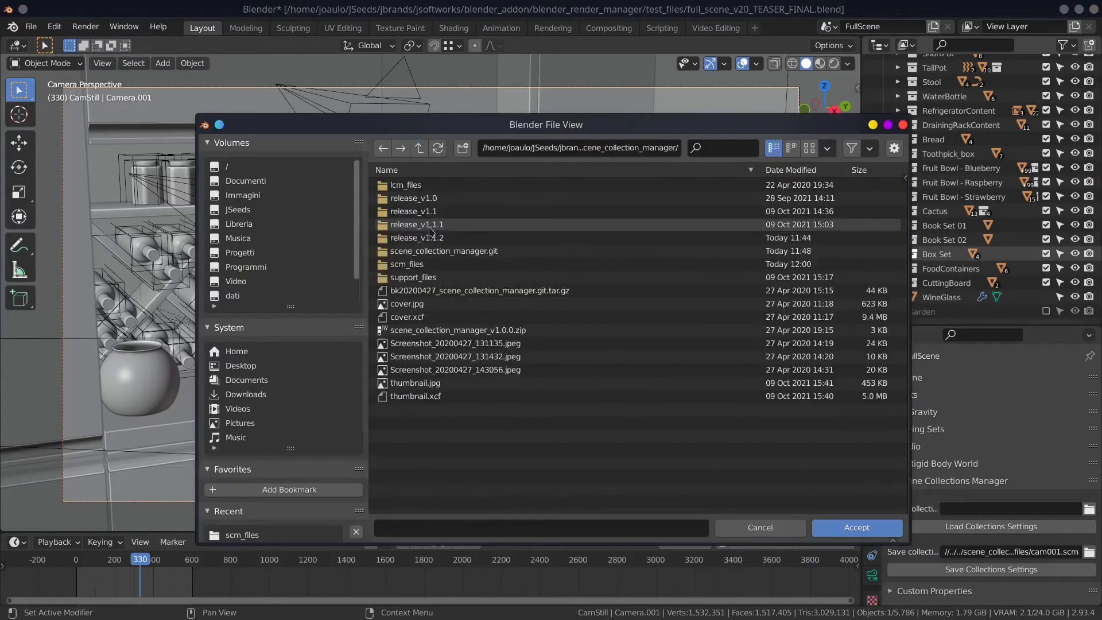
In scm_files, briefly load cam005.scm, then confirm cam001.scm as the Load Collections file
{"action": "double_click", "coordinate": [406, 264]}
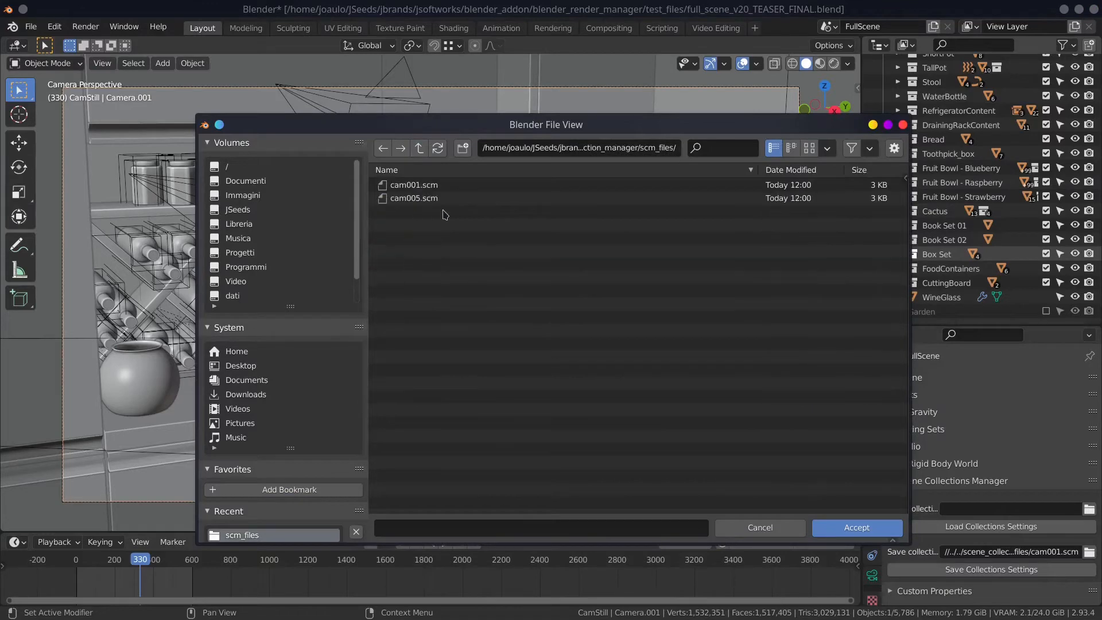
{"action": "left_click", "coordinate": [415, 197]}
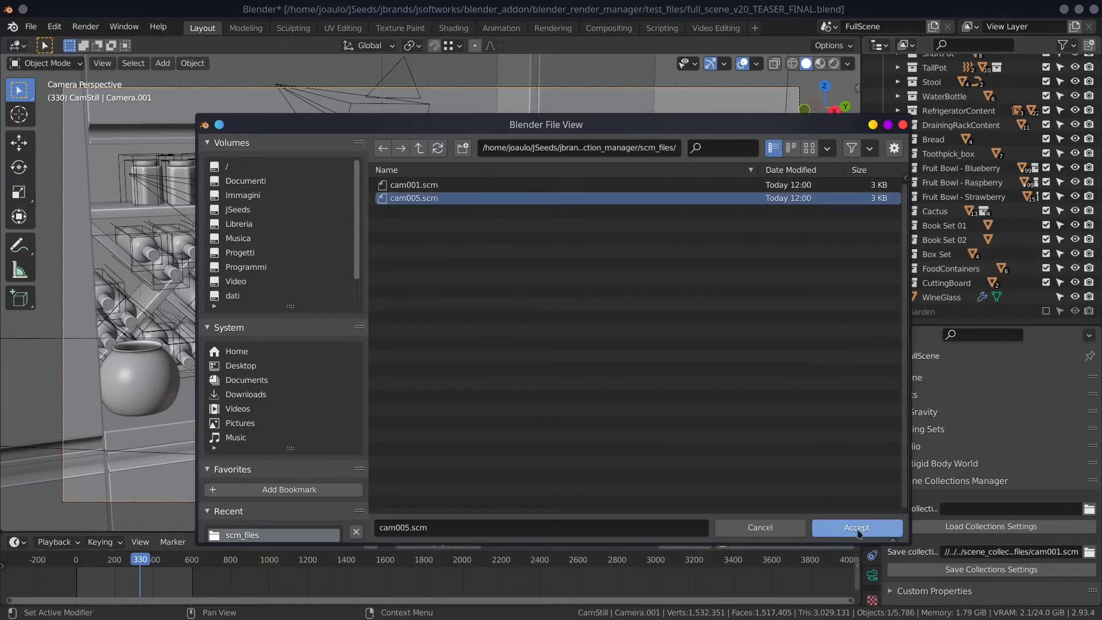
{"action": "left_click", "coordinate": [856, 527]}
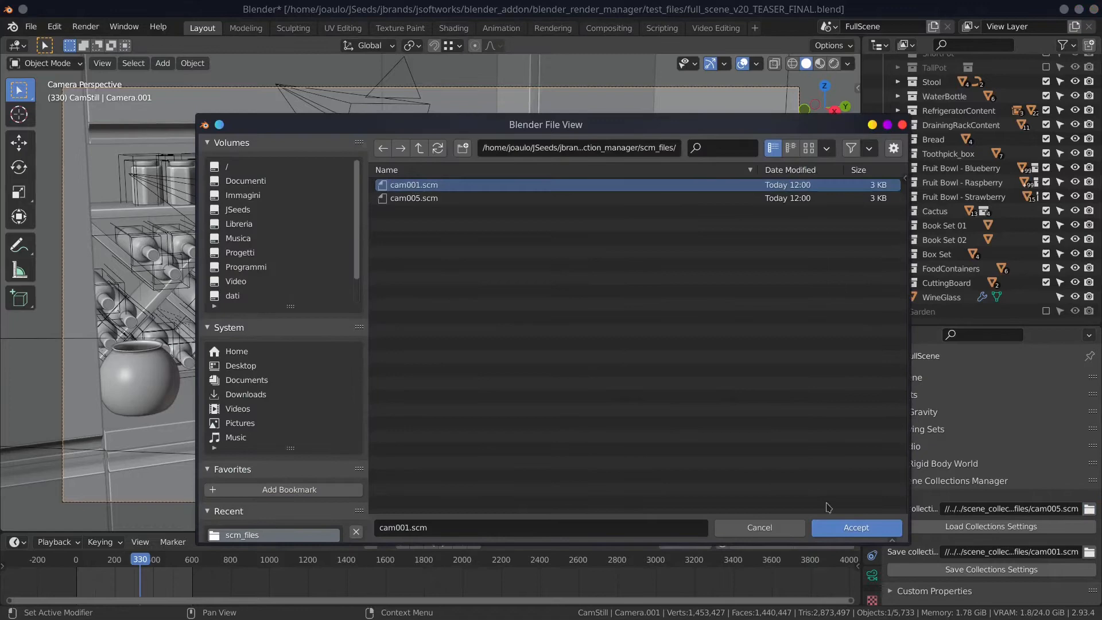
{"action": "left_click", "coordinate": [854, 527]}
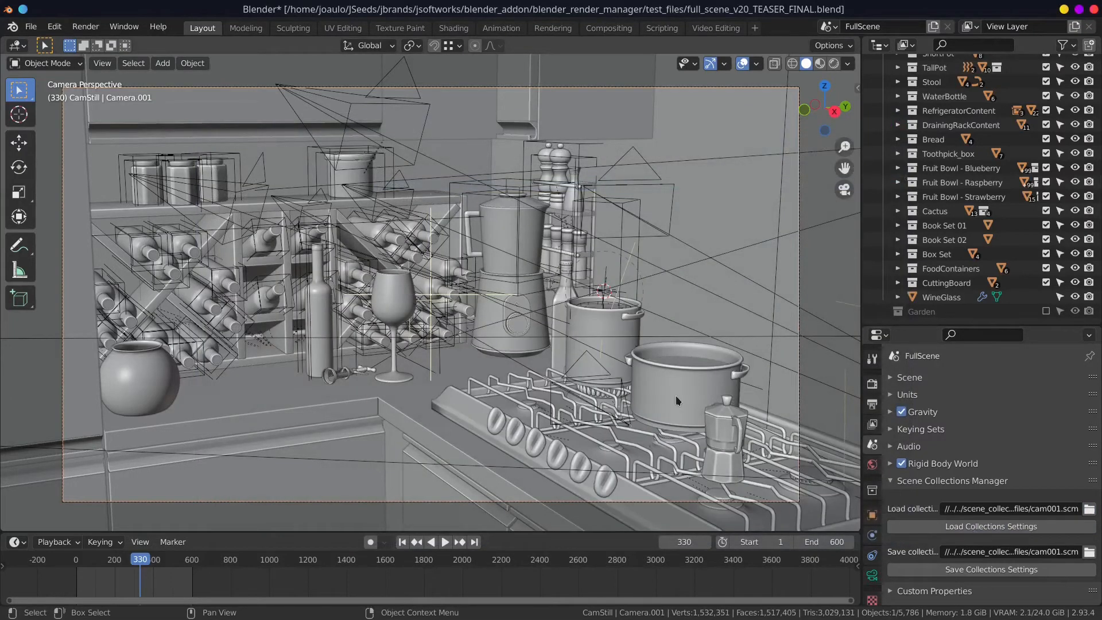
{"action": "mouse_move", "coordinate": [687, 157]}
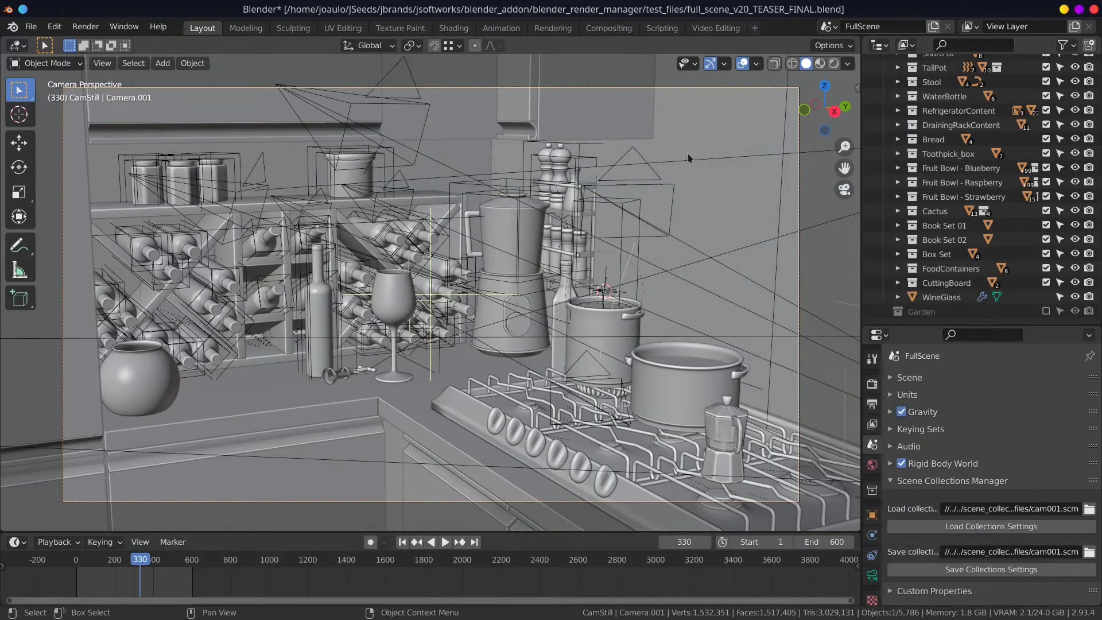
{"action": "mouse_move", "coordinate": [589, 299]}
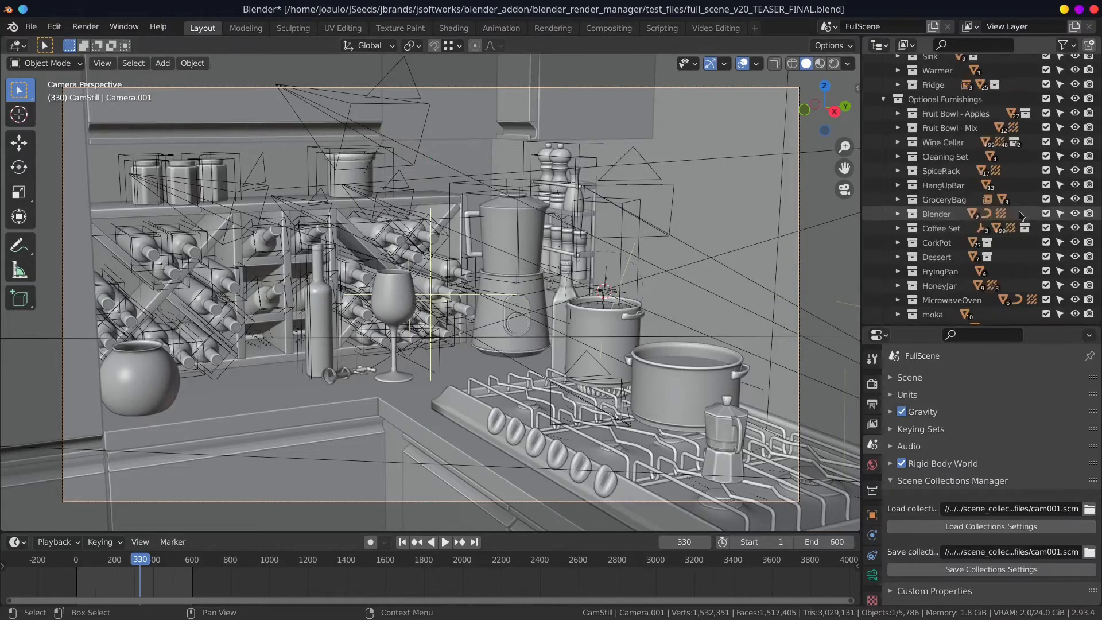
Expand the Cam collection, switch to the still camera and collapse Optional Furnishings for the tutto_visibile.scm state
{"action": "scroll", "scroll_direction": "up", "scroll_amount": 3}
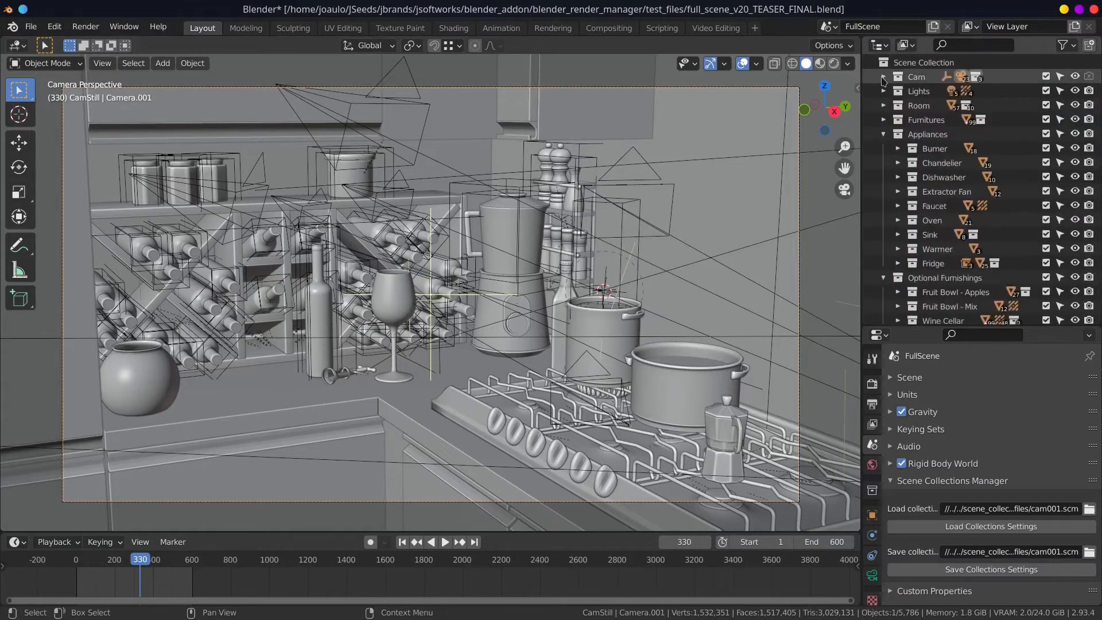
{"action": "left_click", "coordinate": [884, 76]}
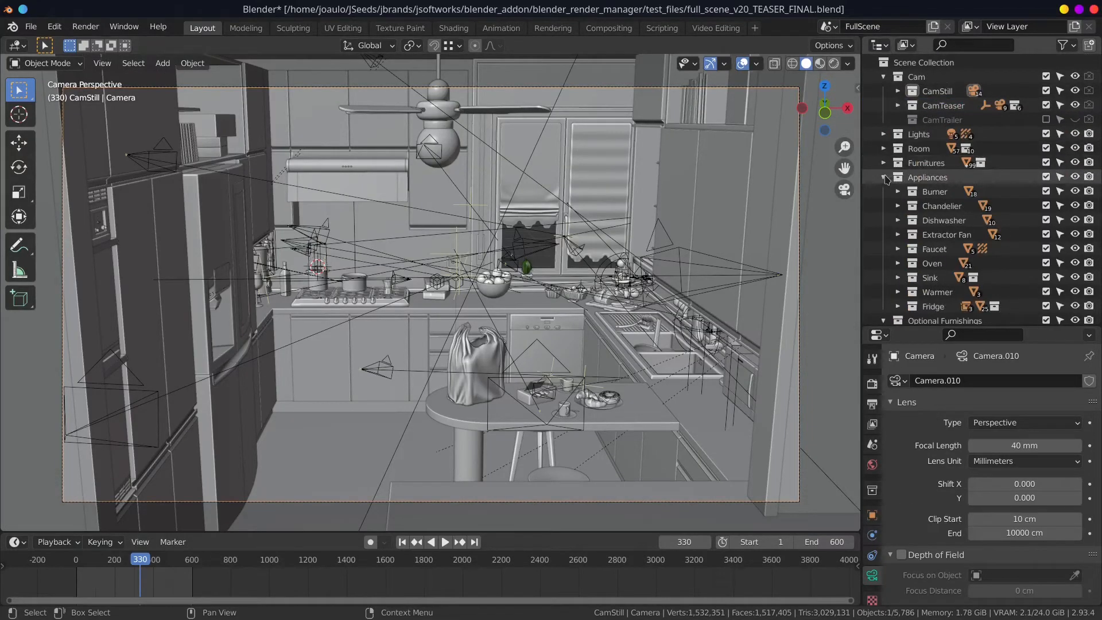
{"action": "scroll", "scroll_direction": "down", "scroll_amount": 3}
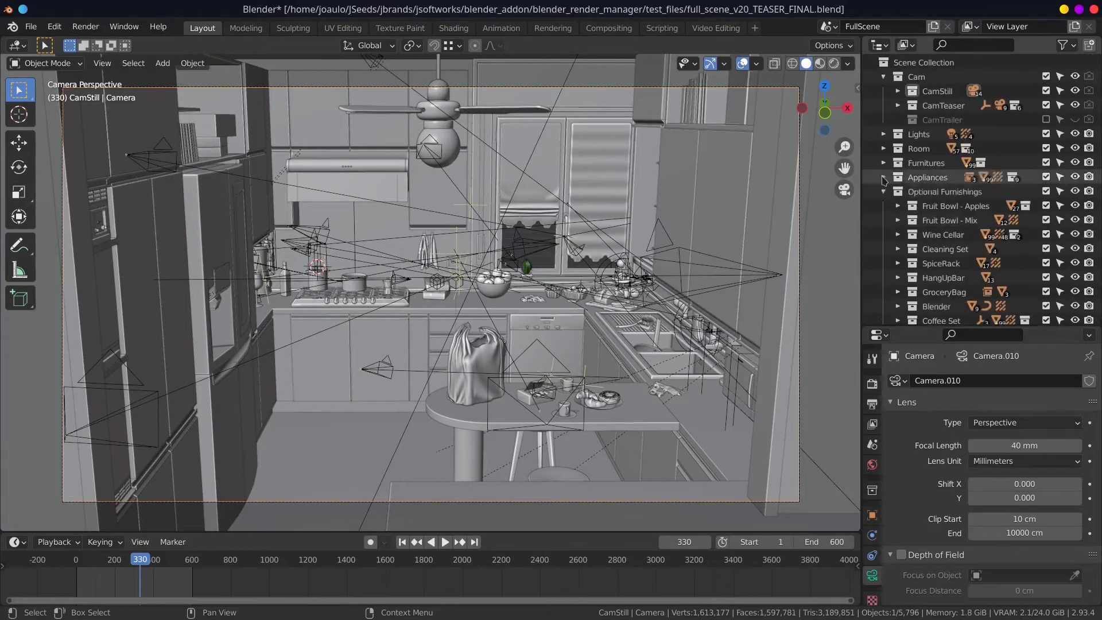
{"action": "left_click", "coordinate": [898, 191]}
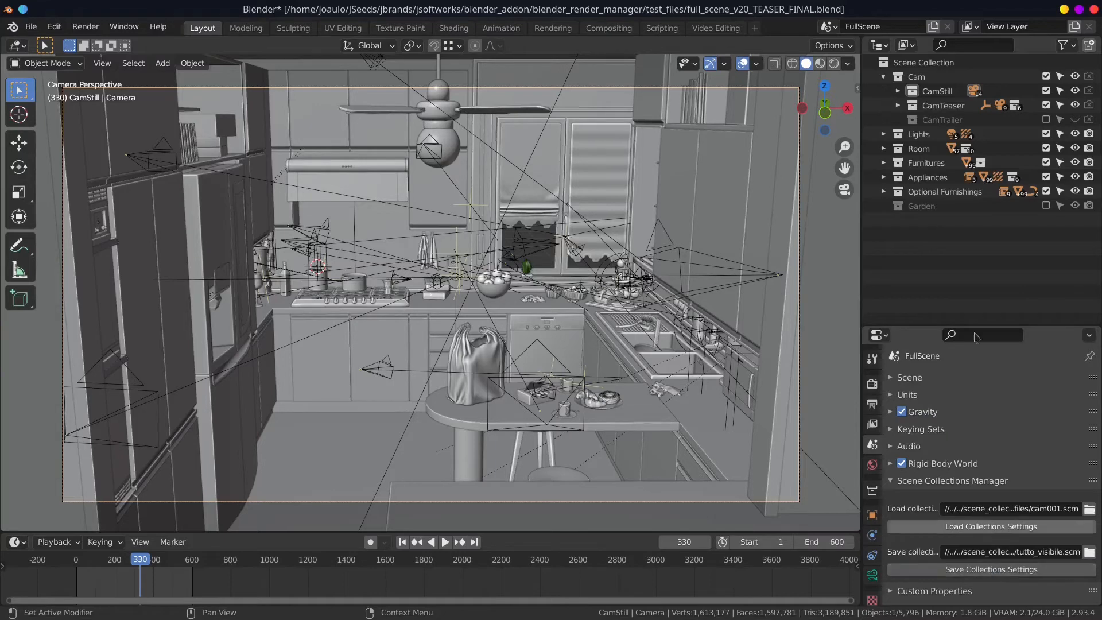
Save the room-only state as only_room.scm and the appliances state as appliances.scm, then re-include Optional Furnishings
{"action": "left_click", "coordinate": [1047, 161]}
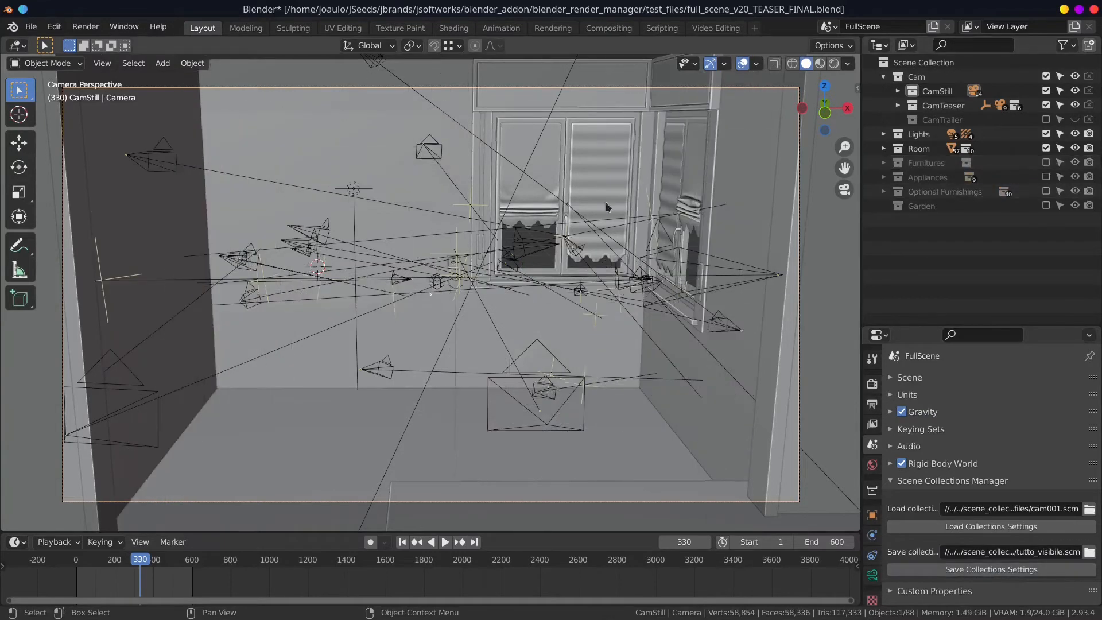
{"action": "left_click", "coordinate": [1009, 551]}
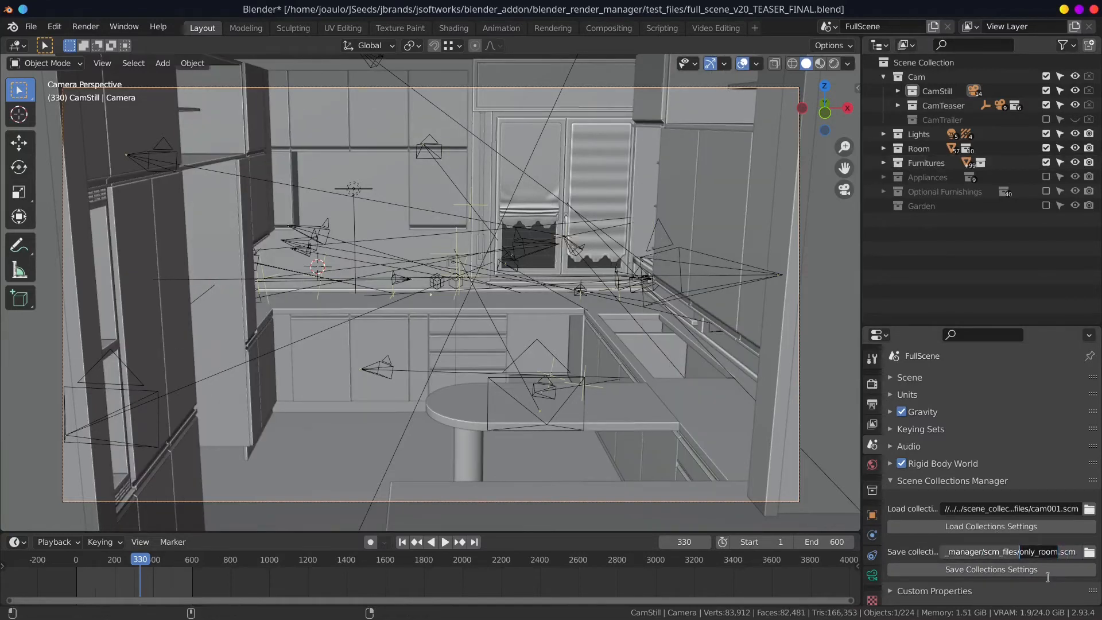
{"action": "left_click", "coordinate": [1010, 551]}
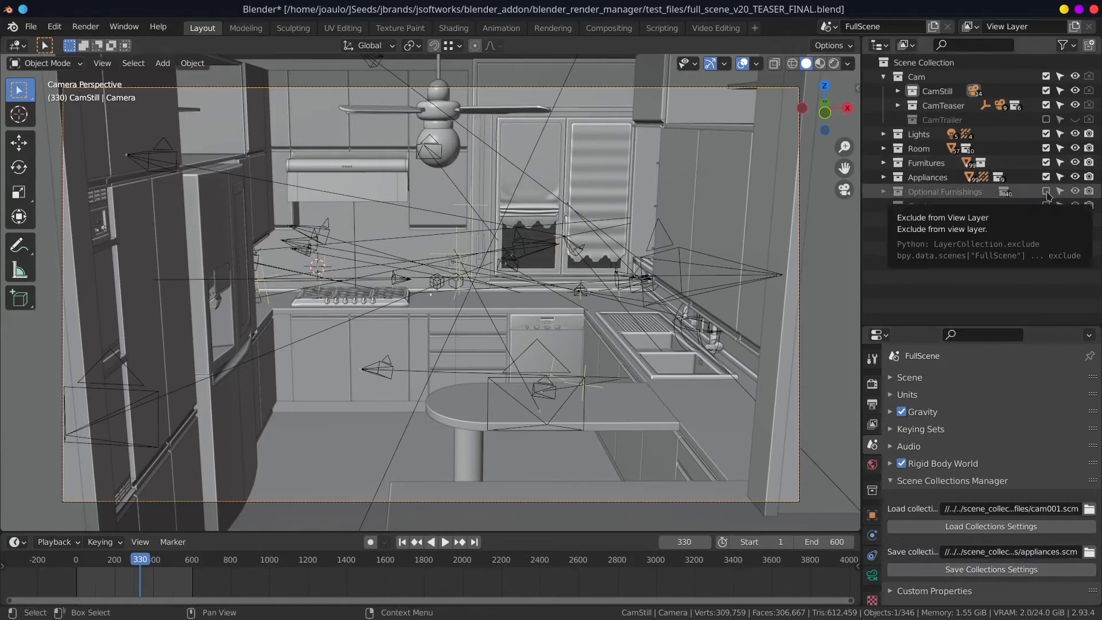
{"action": "left_click", "coordinate": [1045, 192]}
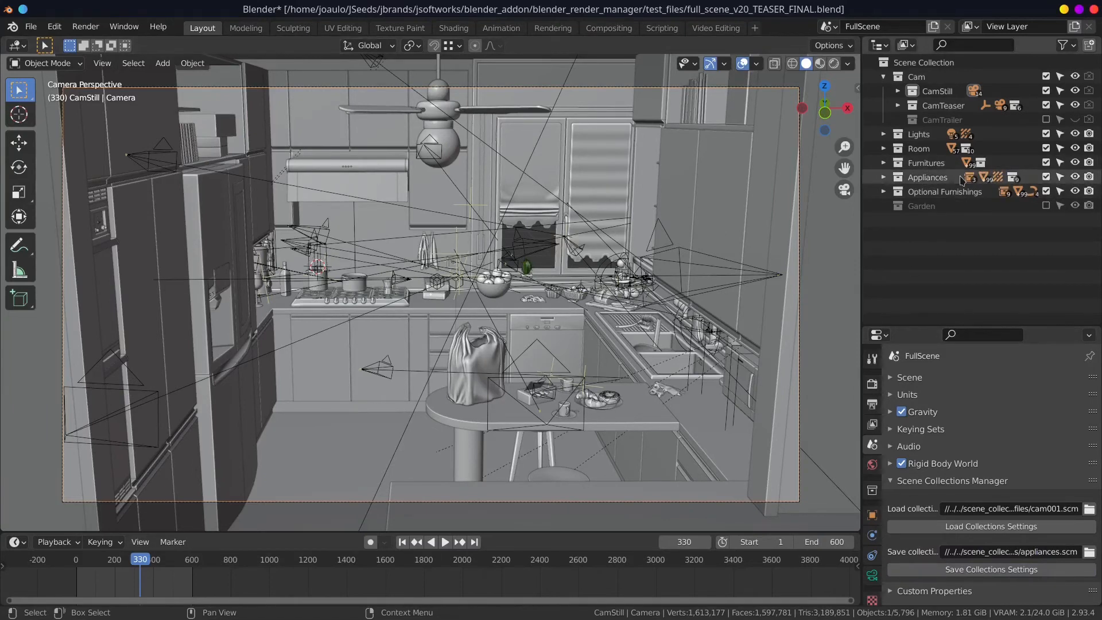
Exclude the Furnitures collection and load only_room.scm so just the room, lights and cameras remain
{"action": "left_click", "coordinate": [1047, 162]}
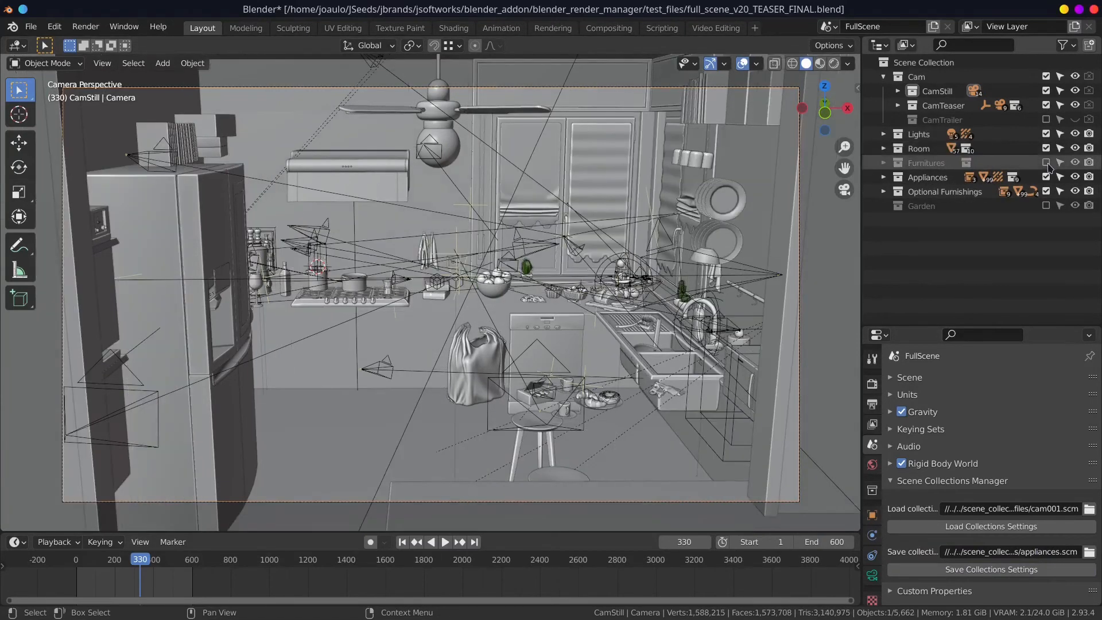
{"action": "left_click", "coordinate": [1046, 162]}
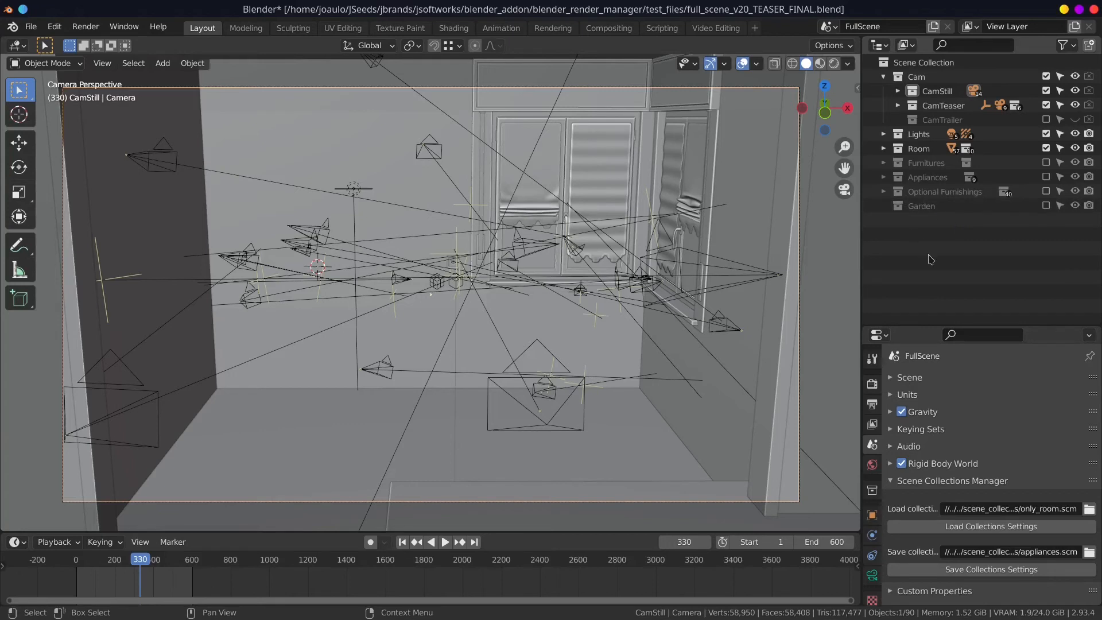
{"action": "mouse_move", "coordinate": [912, 286]}
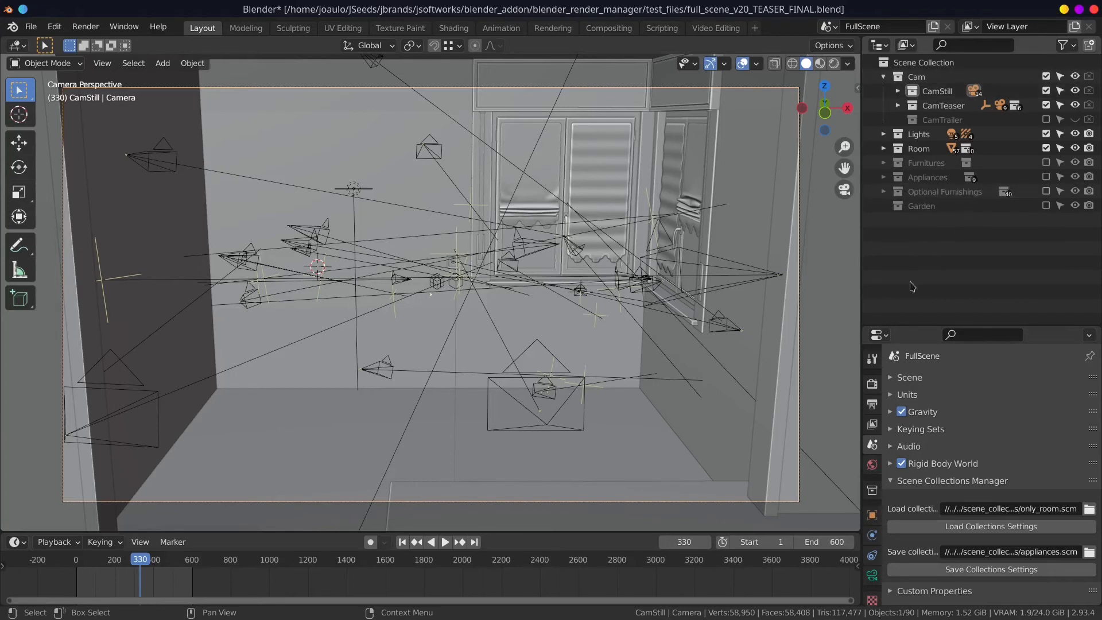